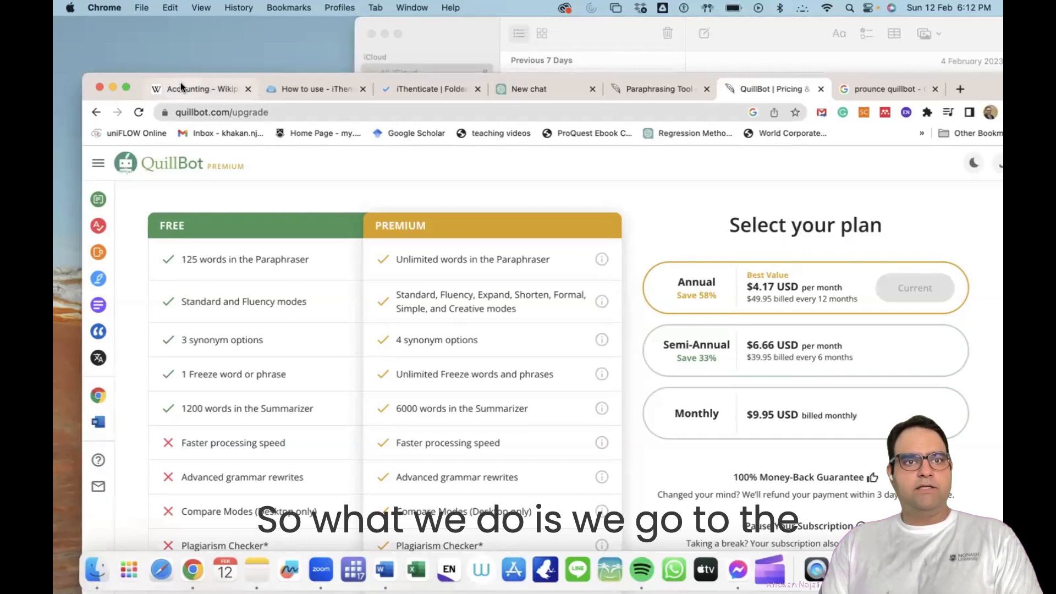
Step: From the 'accounting wikipedia' Google search, open the 'Accounting - Wikipedia' article
left_click(197, 88)
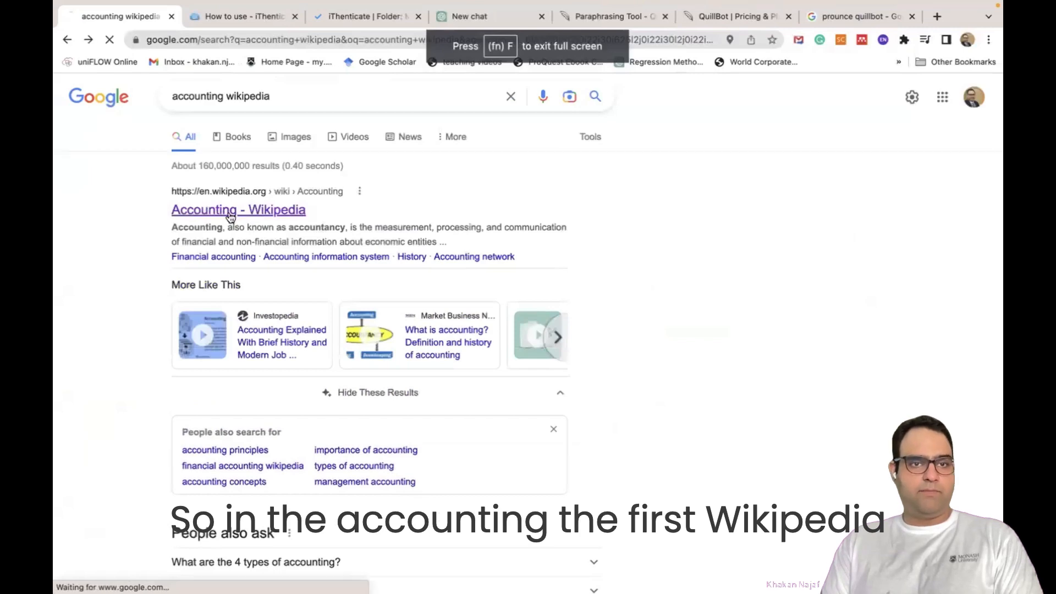
left_click(238, 210)
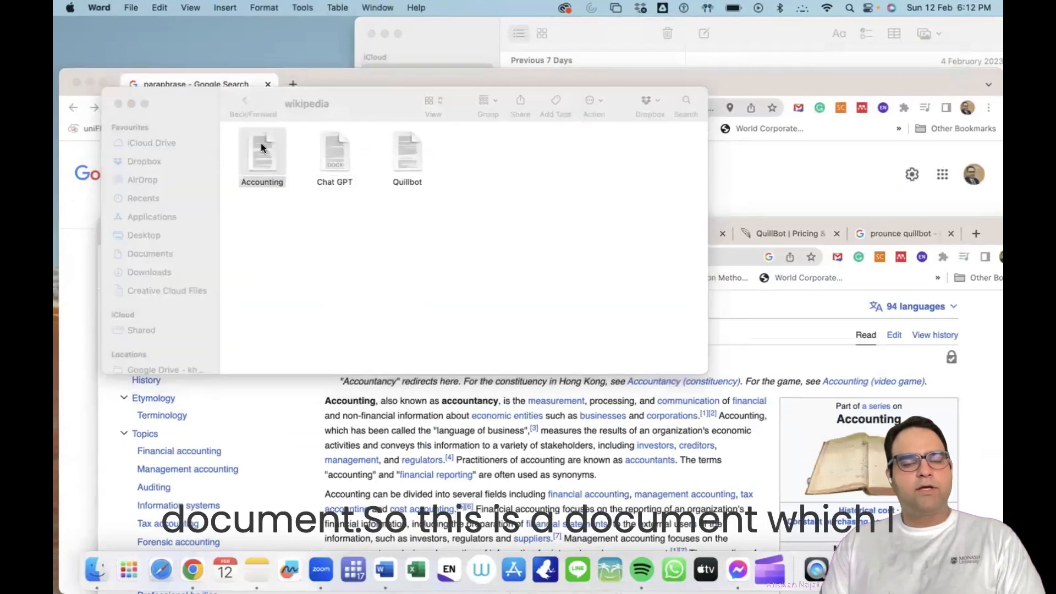
Step: Open the Accounting file from the wikipedia folder in Word
double_click(261, 152)
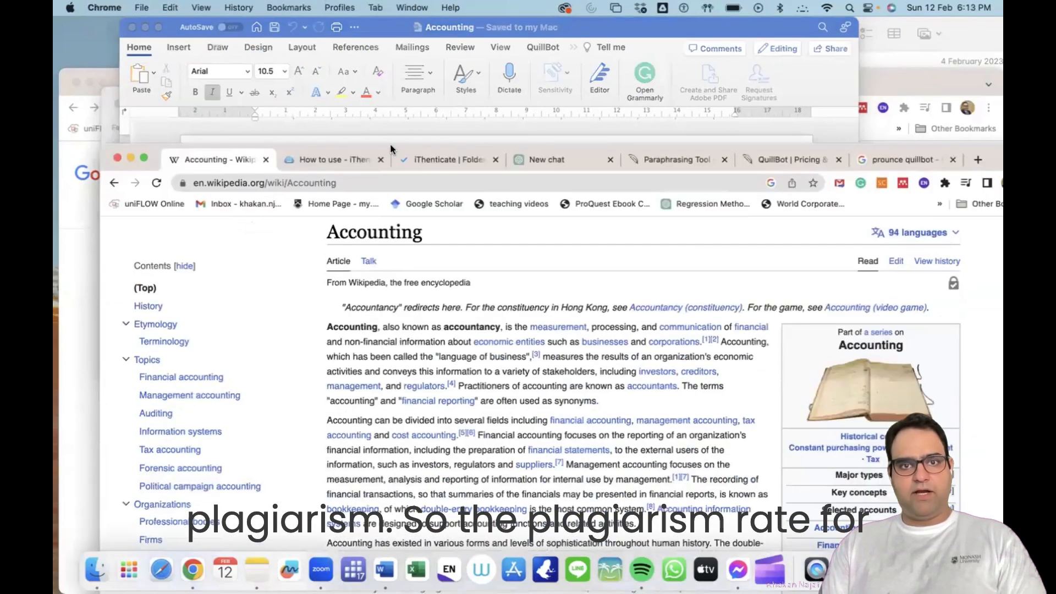
Step: Show QuillBot's Creative-mode paraphrase of the Accounting article, selecting the Quillbot file
left_click(445, 160)
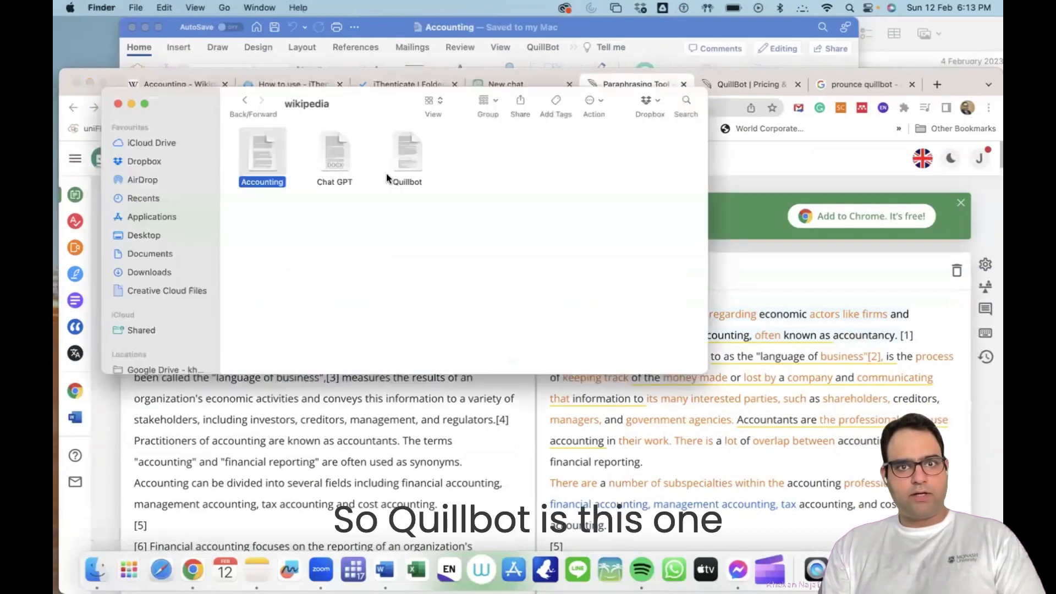
left_click(408, 152)
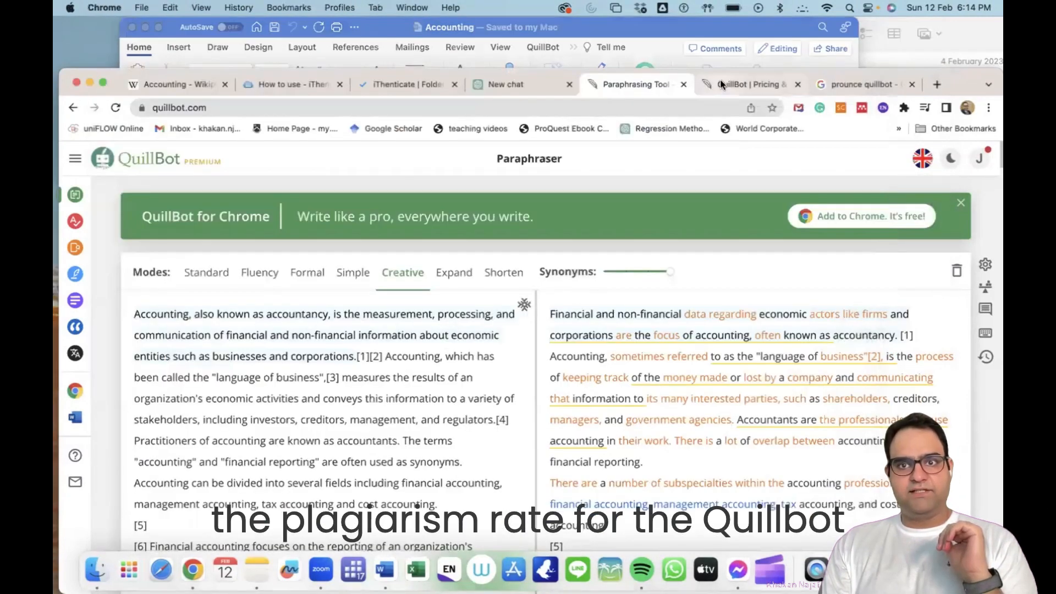
Step: Glance at QuillBot pricing, then view iThenticate My Documents with 67%, 33%, 100% scores
left_click(748, 84)
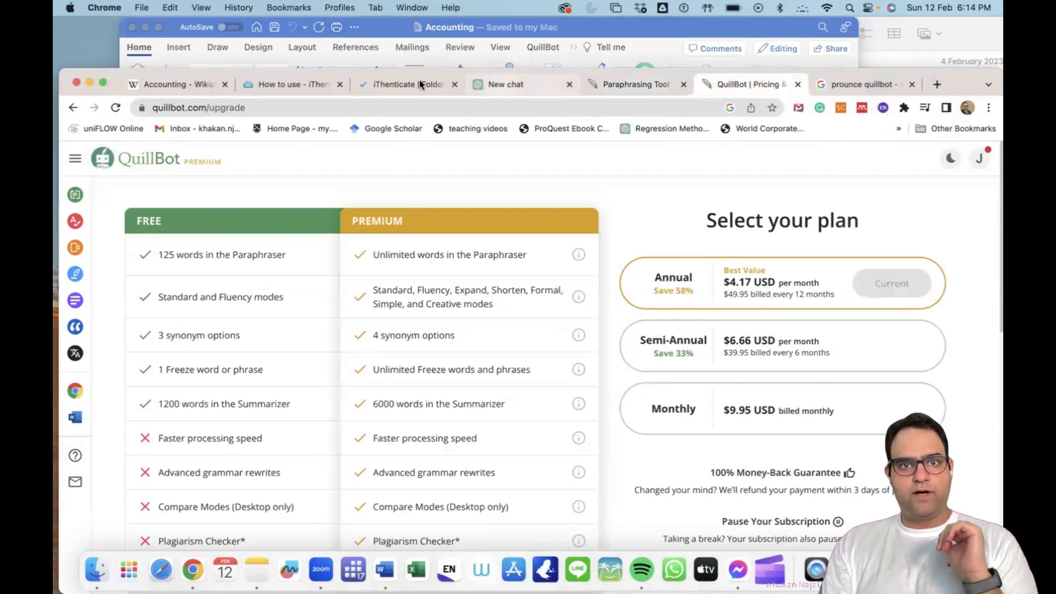
left_click(404, 84)
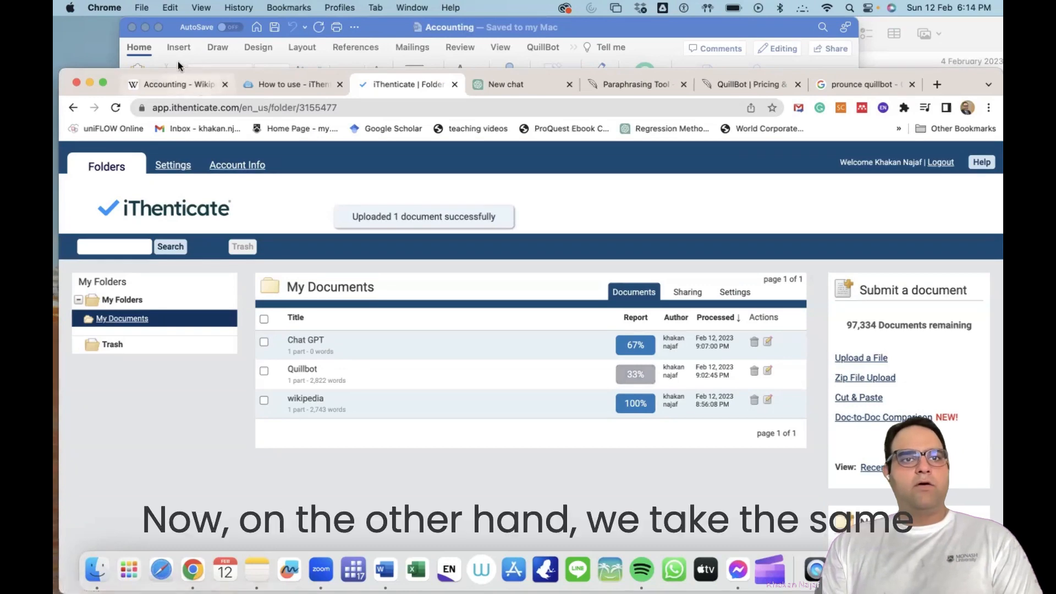
Step: Select Wikipedia's first Accounting paragraph, scroll ChatGPT's paraphrases, then open the iThenticate guide
left_click(177, 84)
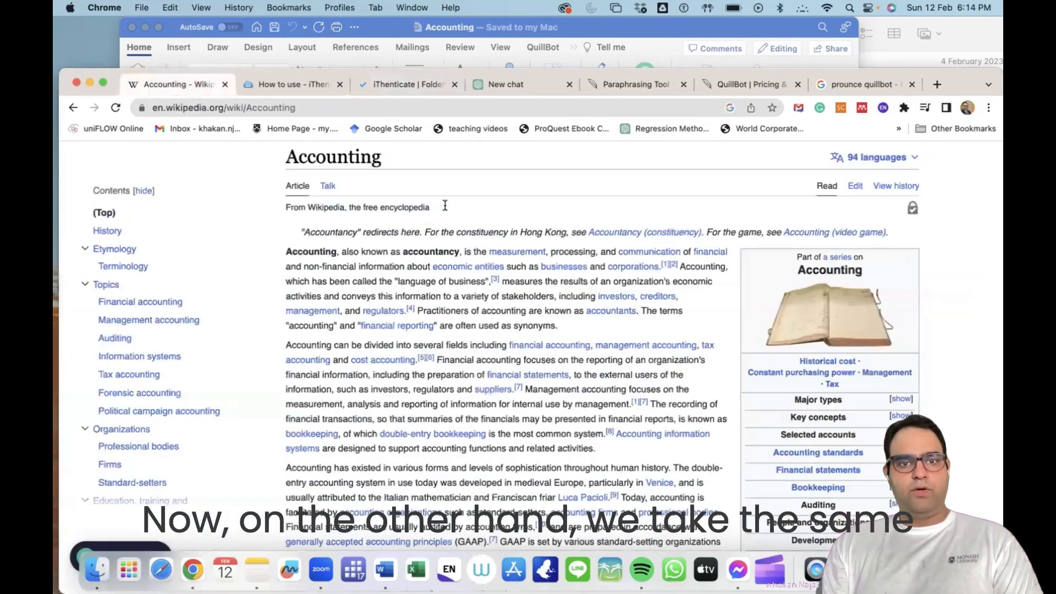
left_click_drag(286, 251, 558, 325)
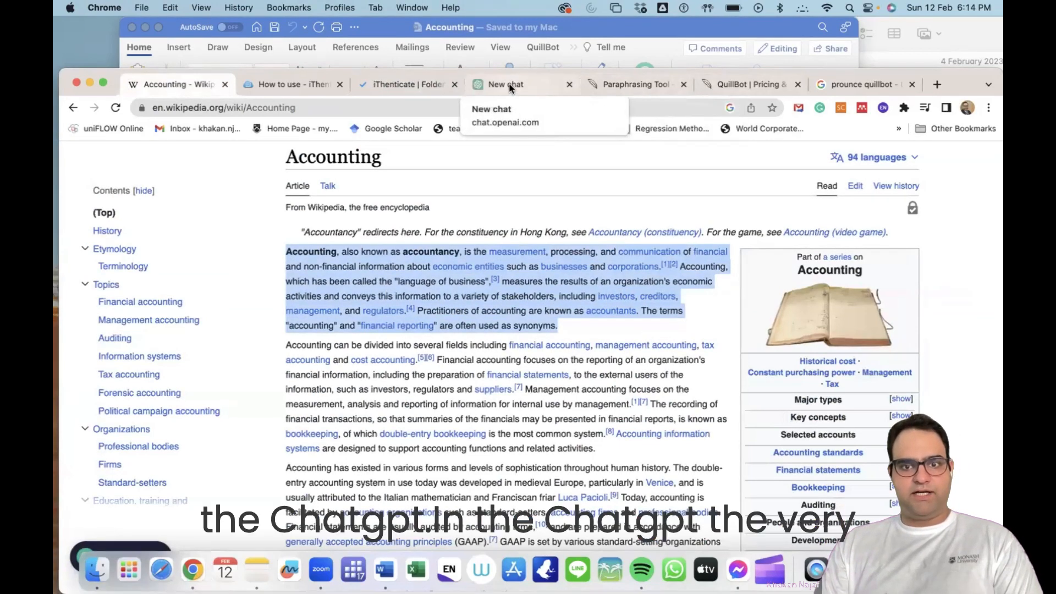
left_click(508, 84)
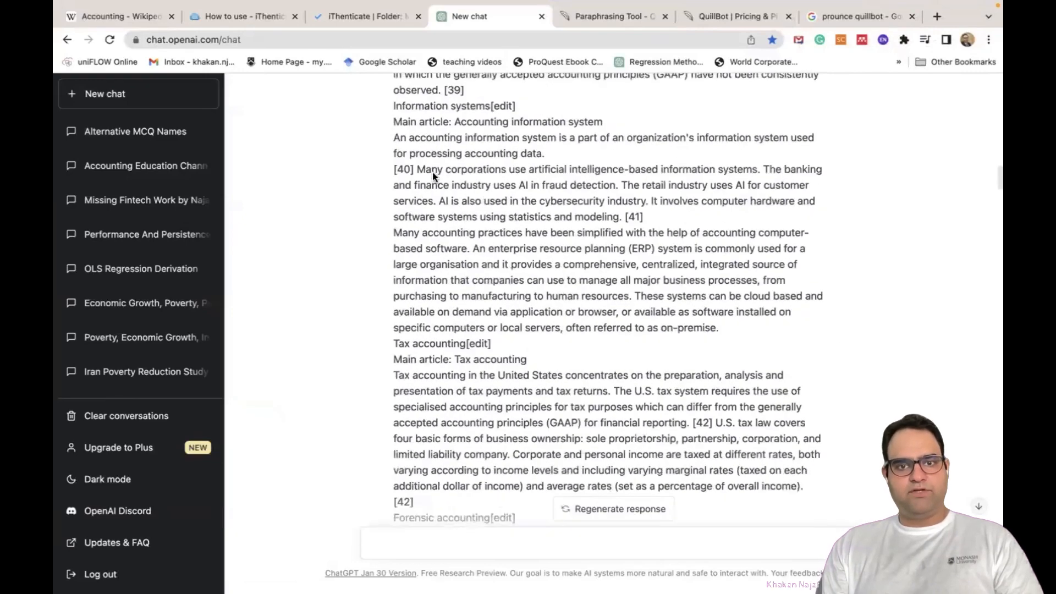
scroll("down", 3)
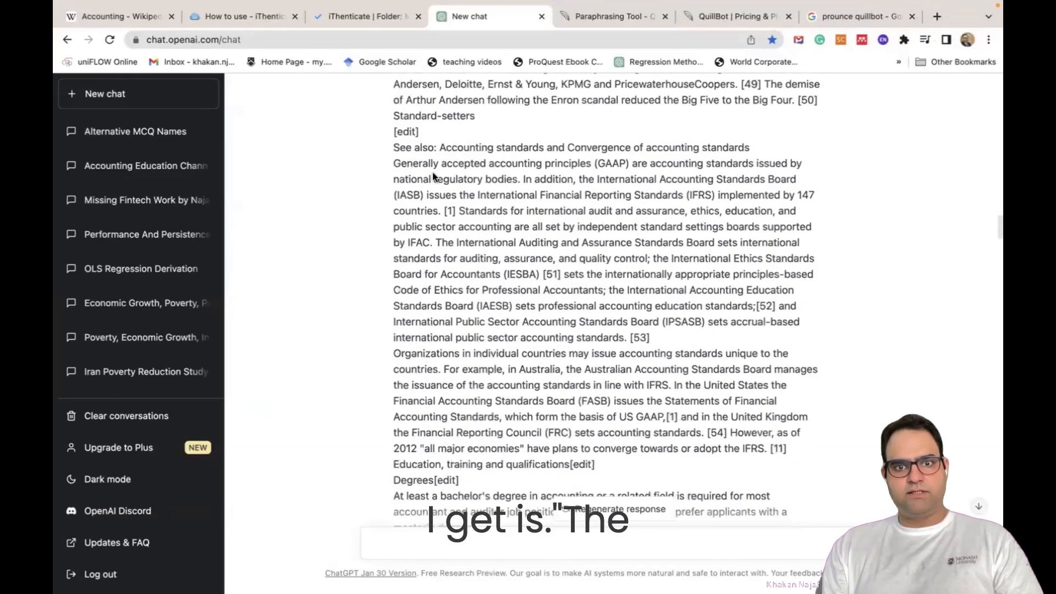
scroll("down", 3)
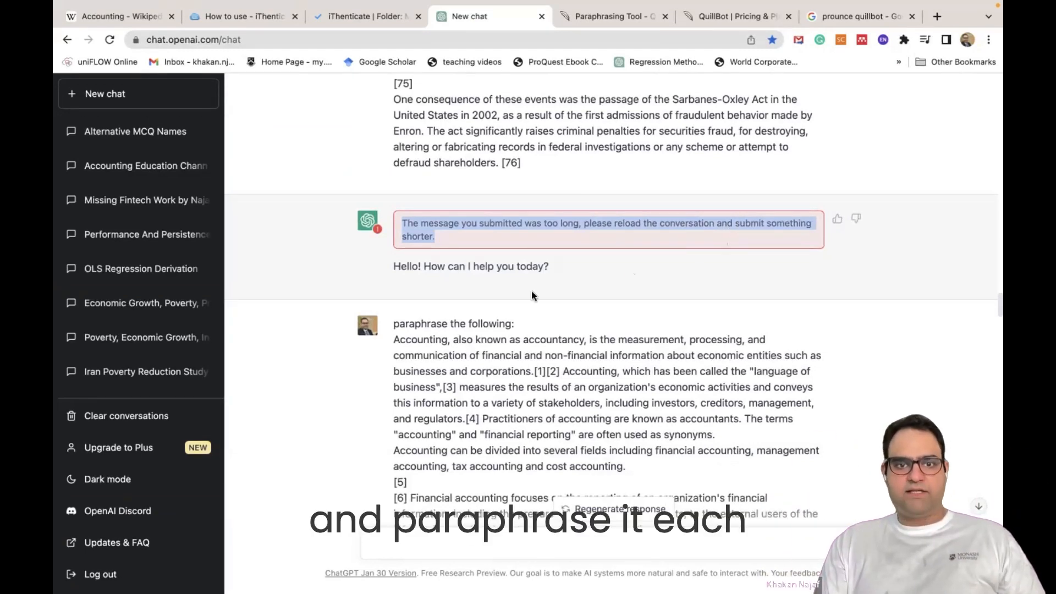
scroll("down", 3)
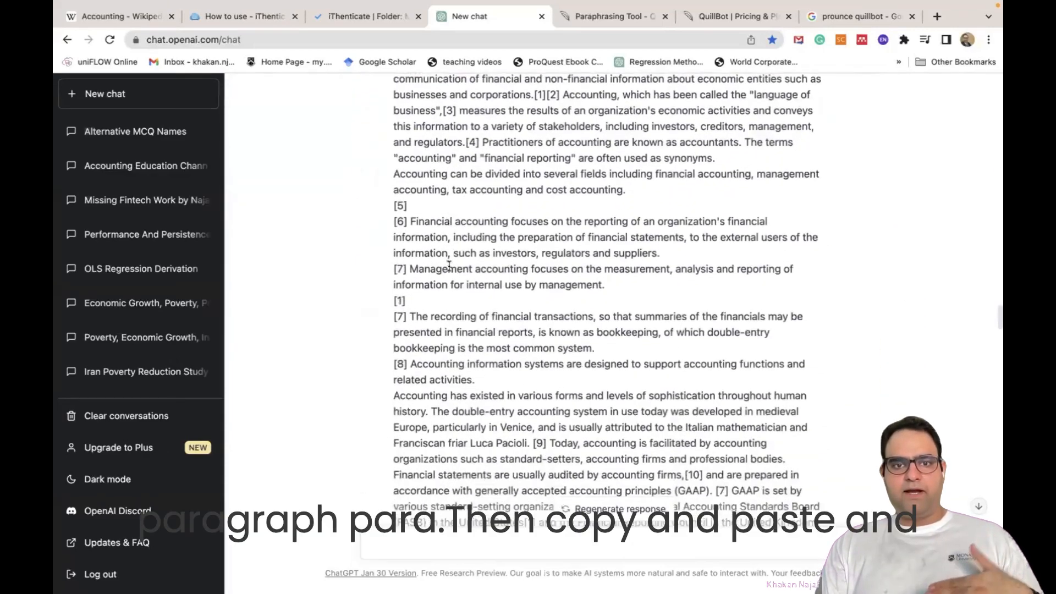
scroll("down", 3)
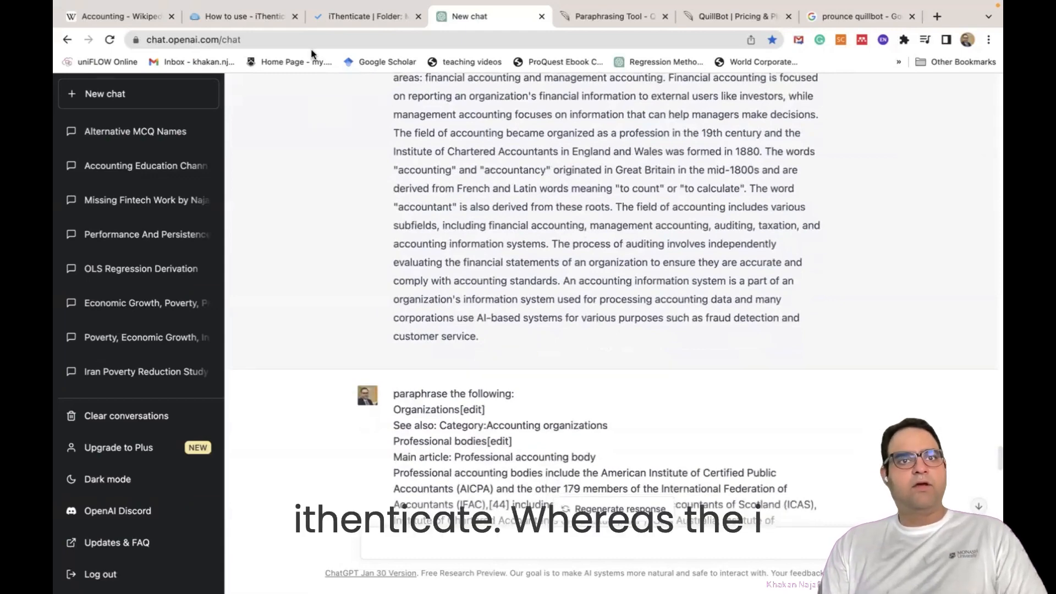
left_click(243, 16)
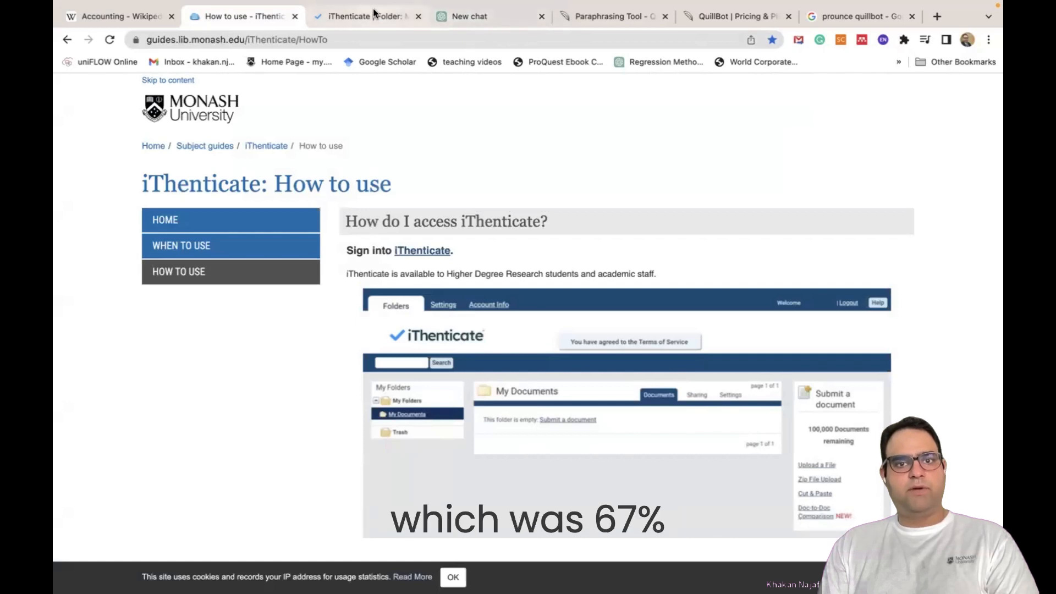
Step: Check the Chat GPT document (67% similarity) in iThenticate's My Documents
left_click(367, 15)
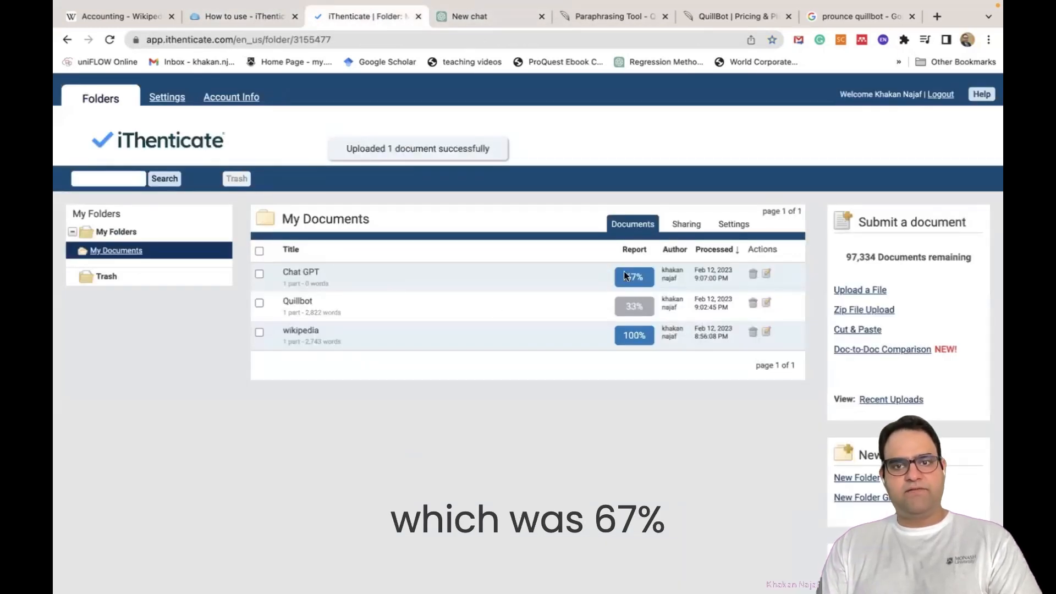
left_click(259, 273)
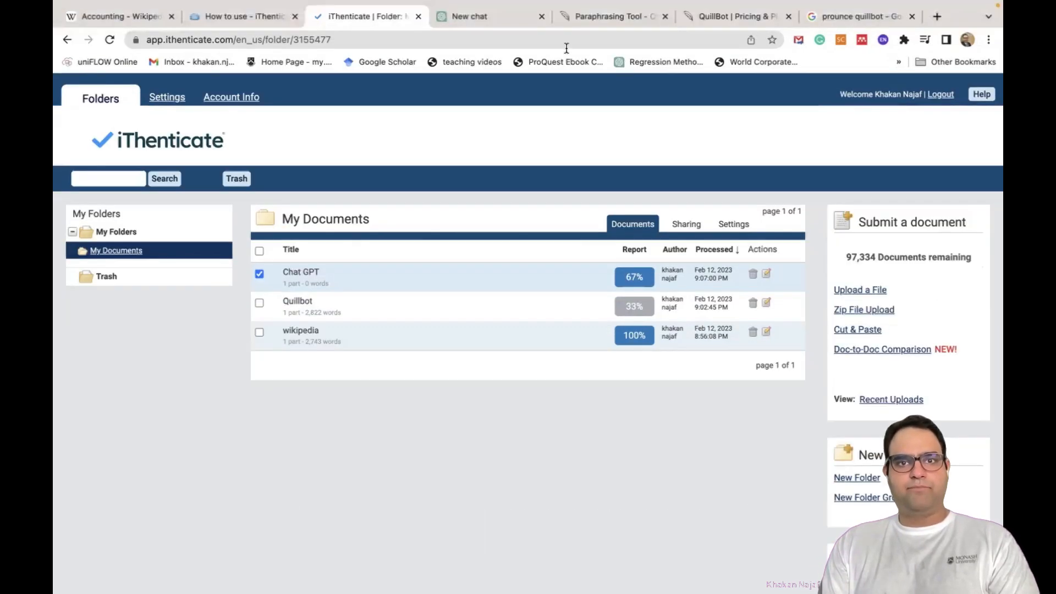
Step: Scroll the ChatGPT chat down to its paraphrased reply on accounting organizations
left_click(469, 15)
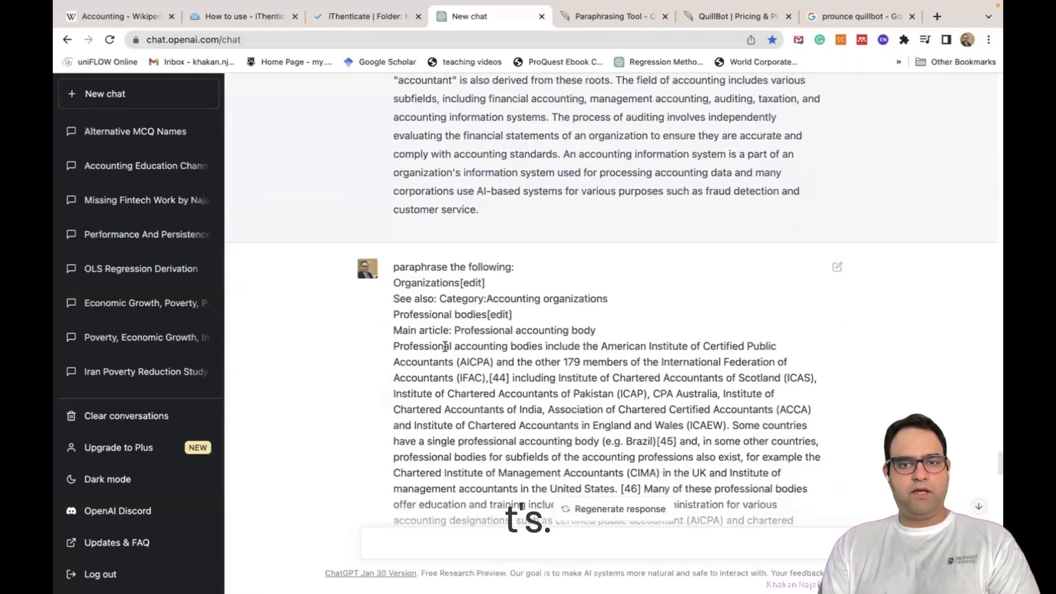
scroll("down", 3)
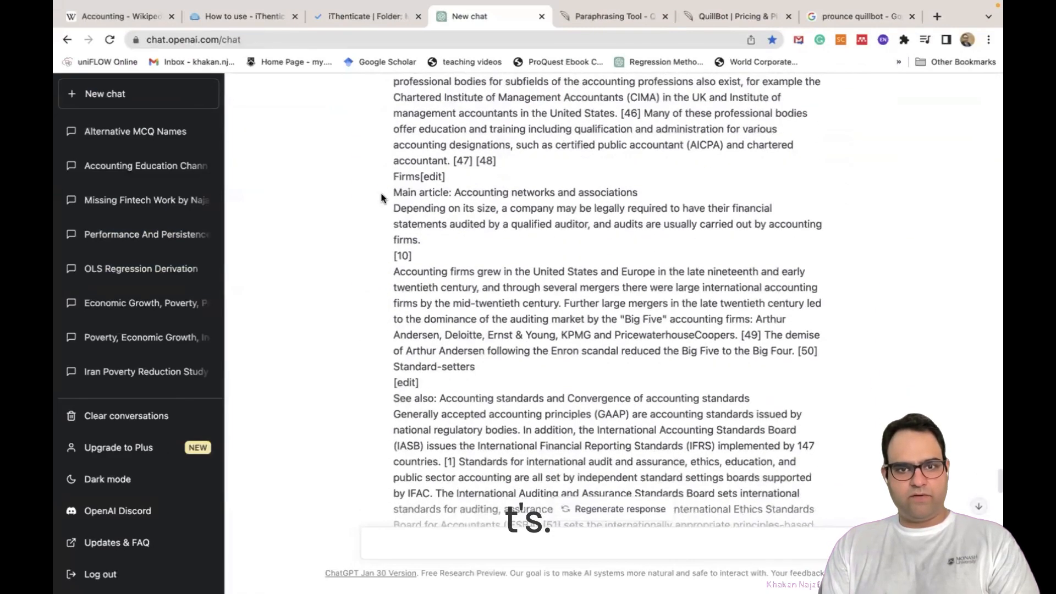
scroll("down", 3)
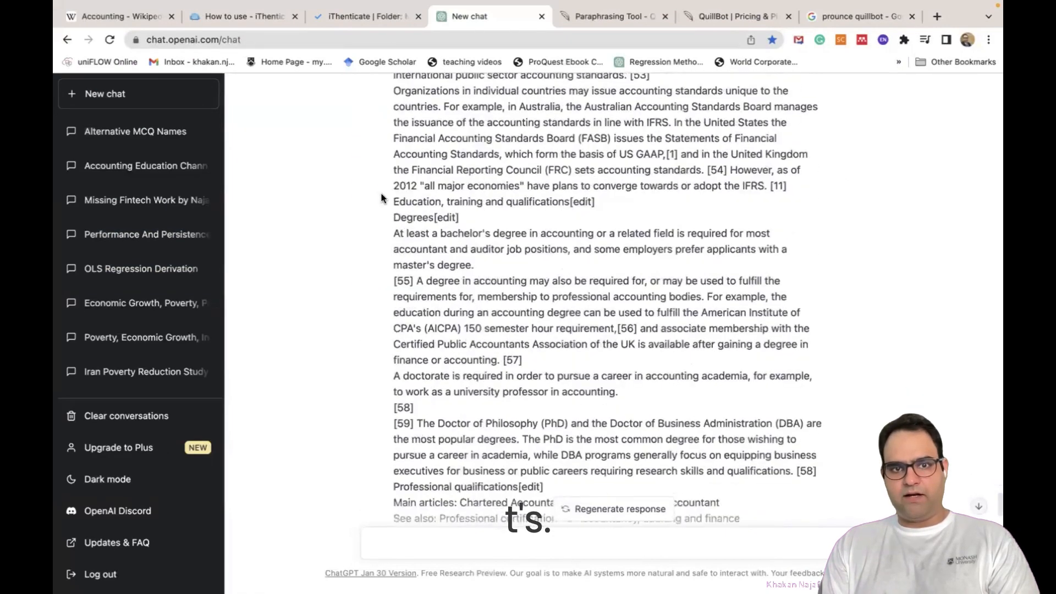
scroll("down", 3)
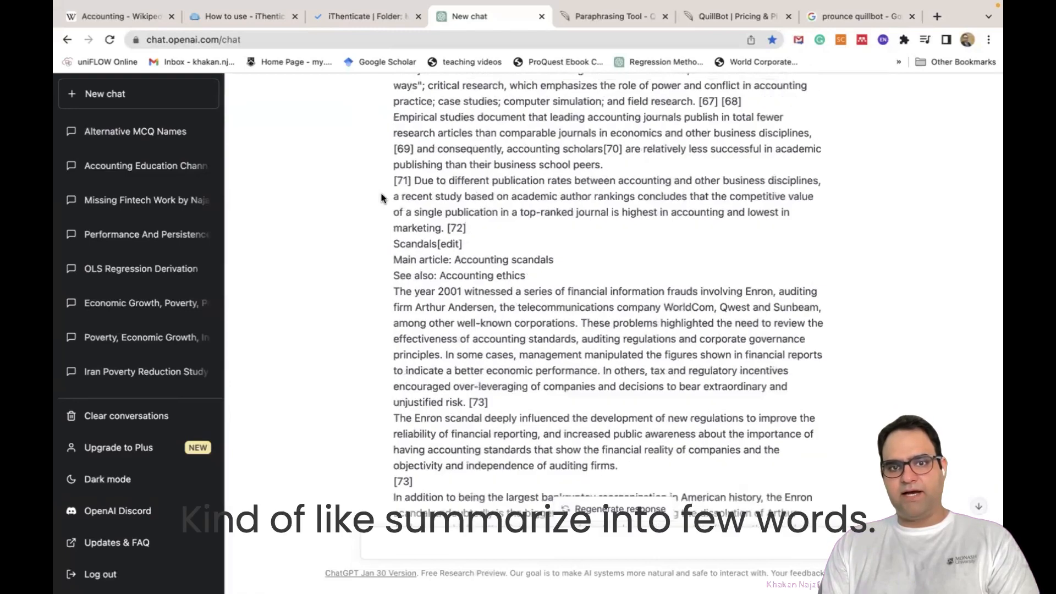
scroll("down", 3)
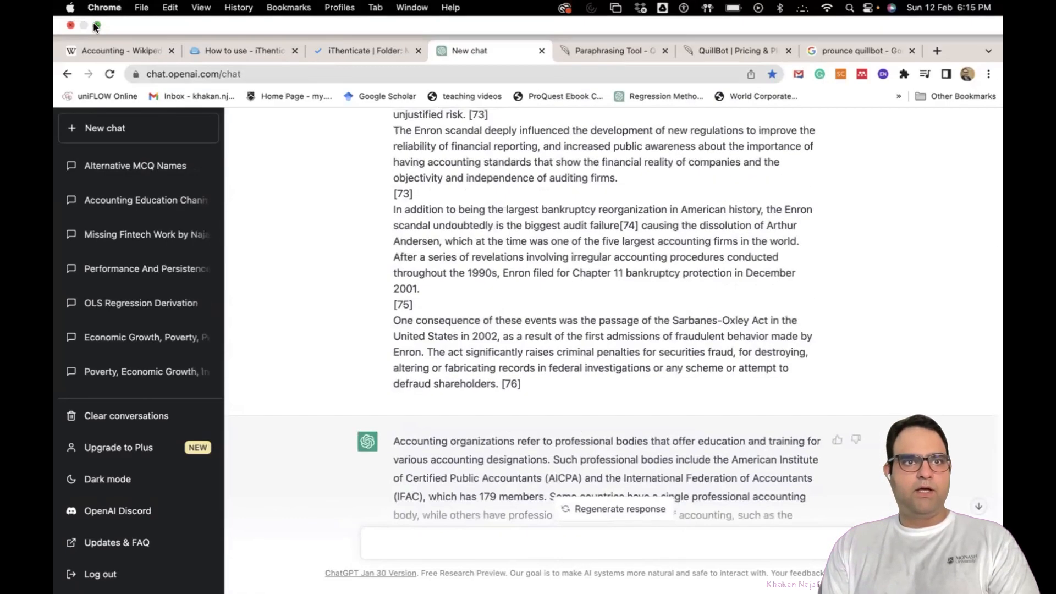